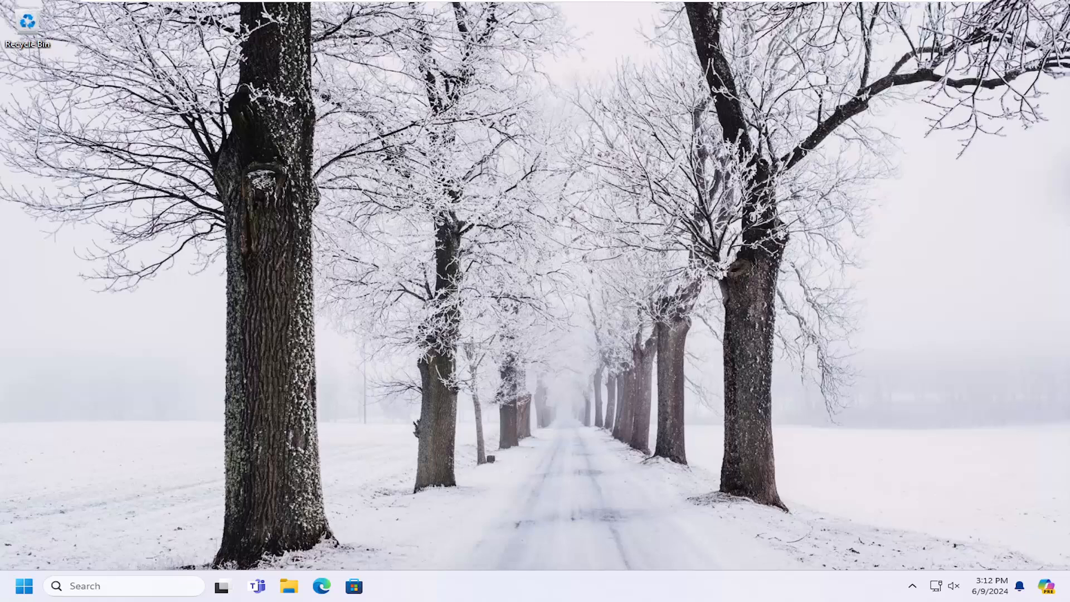
- Search the Start menu for 'control panel' so Control Panel appears as the best match
click(23, 586)
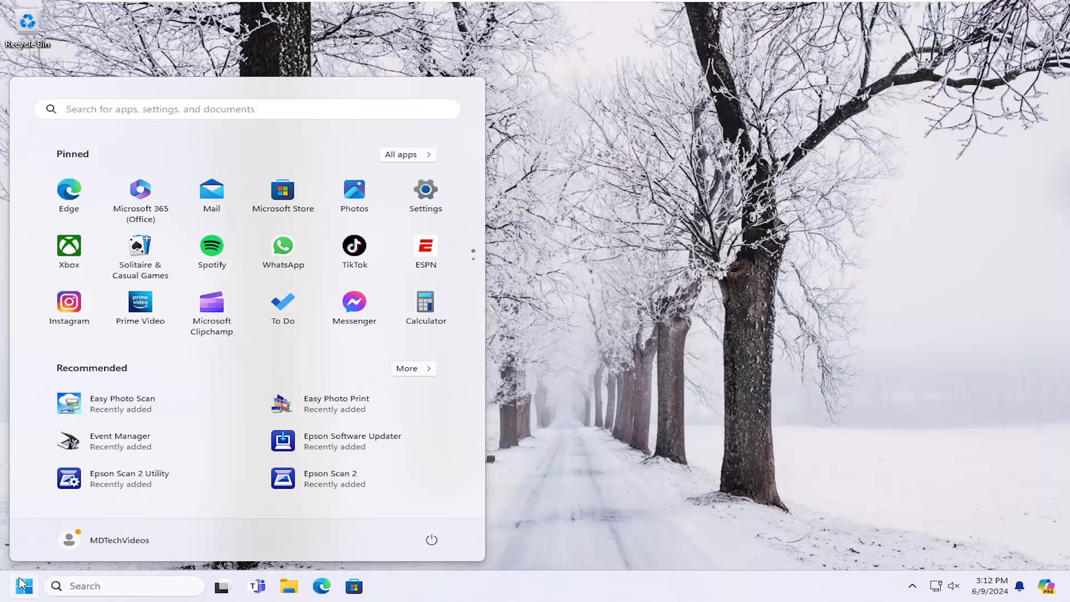
text(control pan)
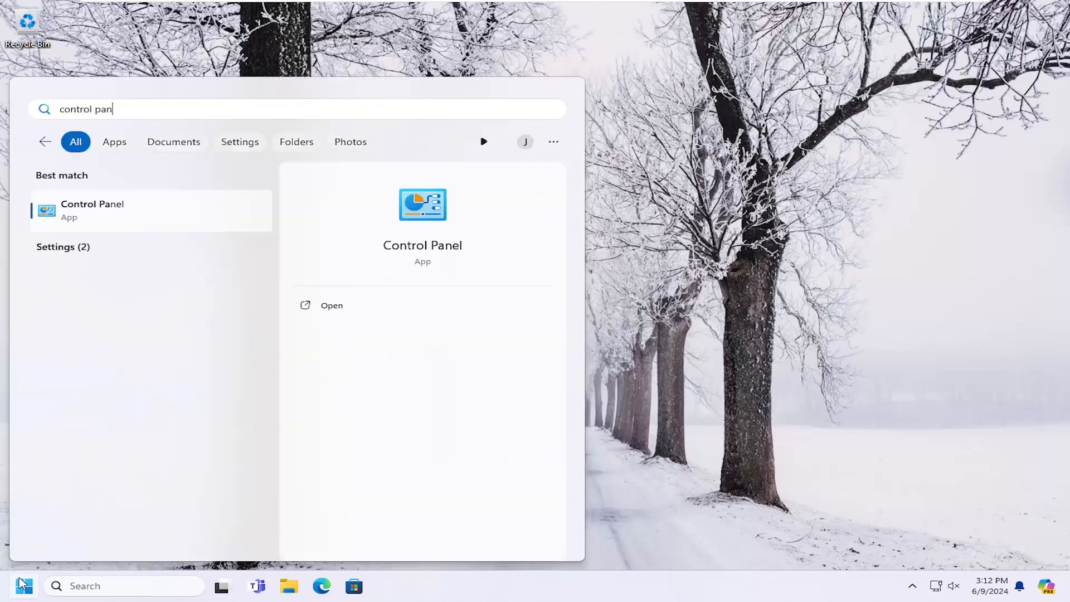
text(el)
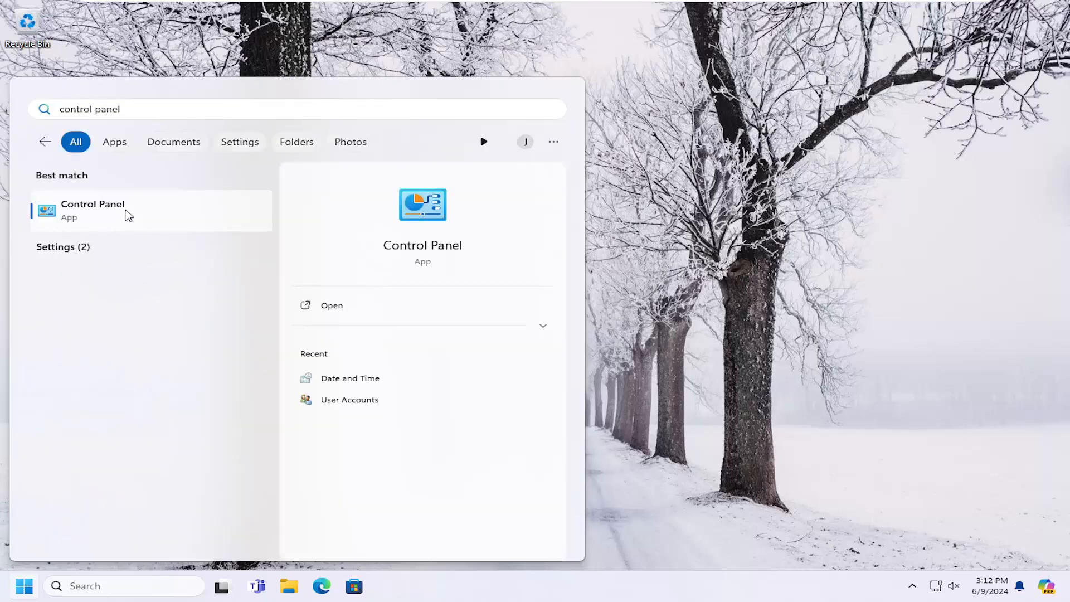
- Launch Control Panel, check the View by grouping, and go to Hardware and Sound
click(92, 209)
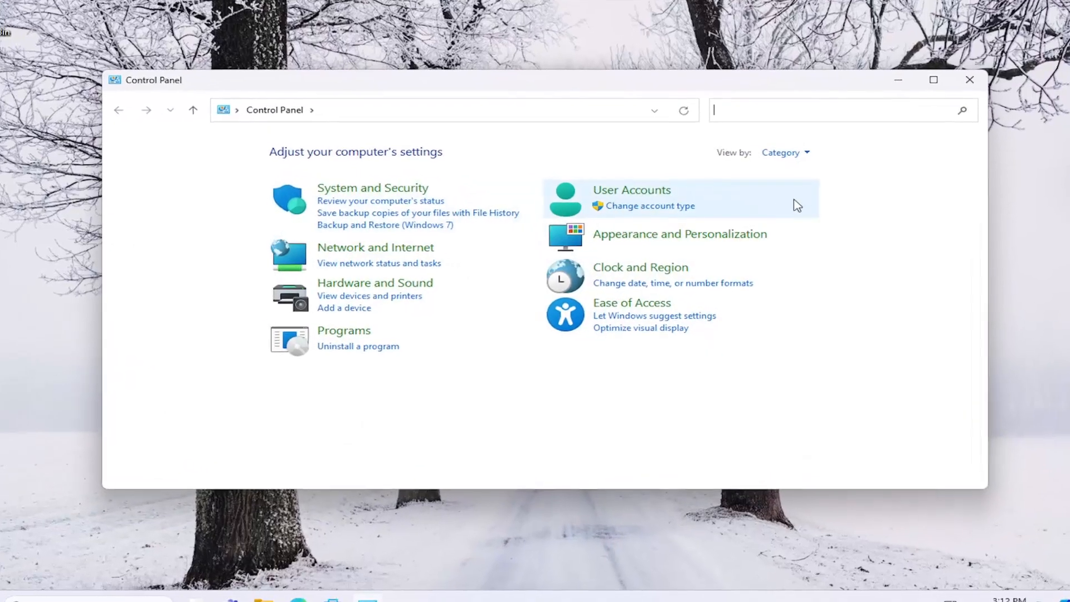
click(783, 152)
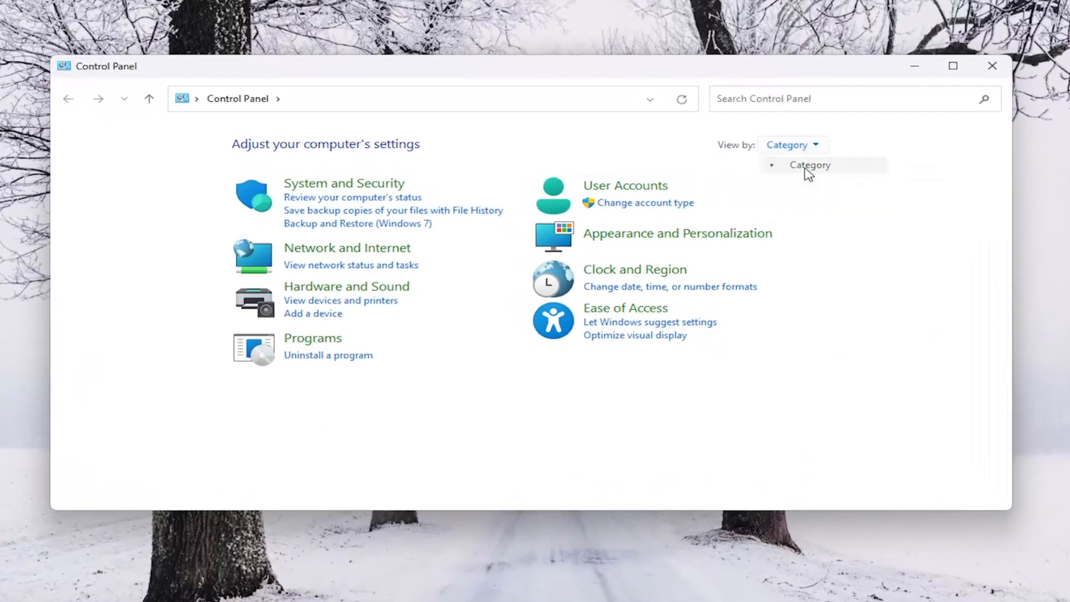
mouse_move(346, 286)
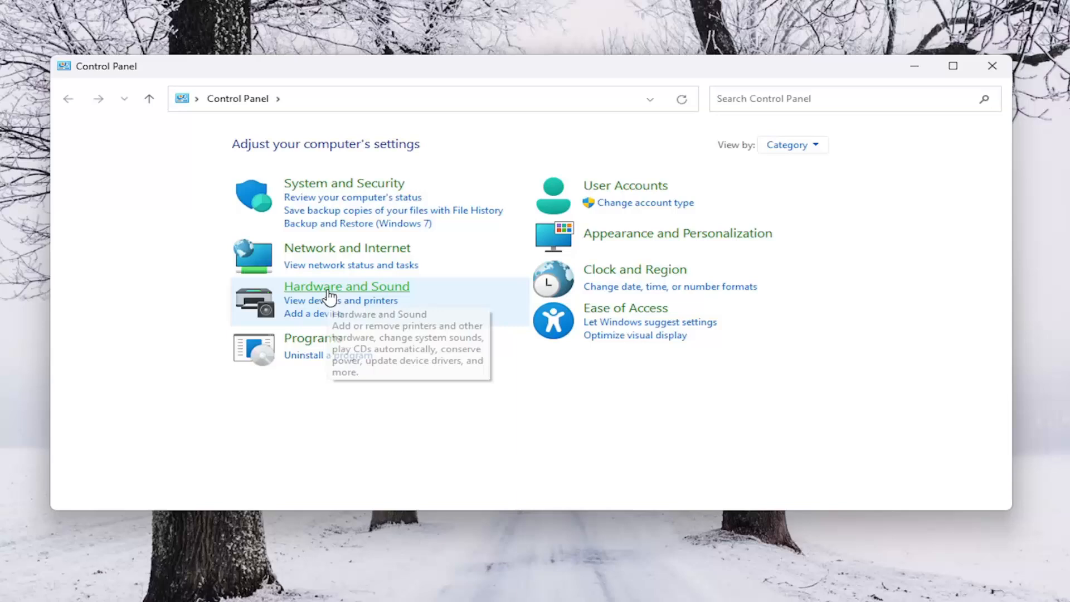
click(346, 286)
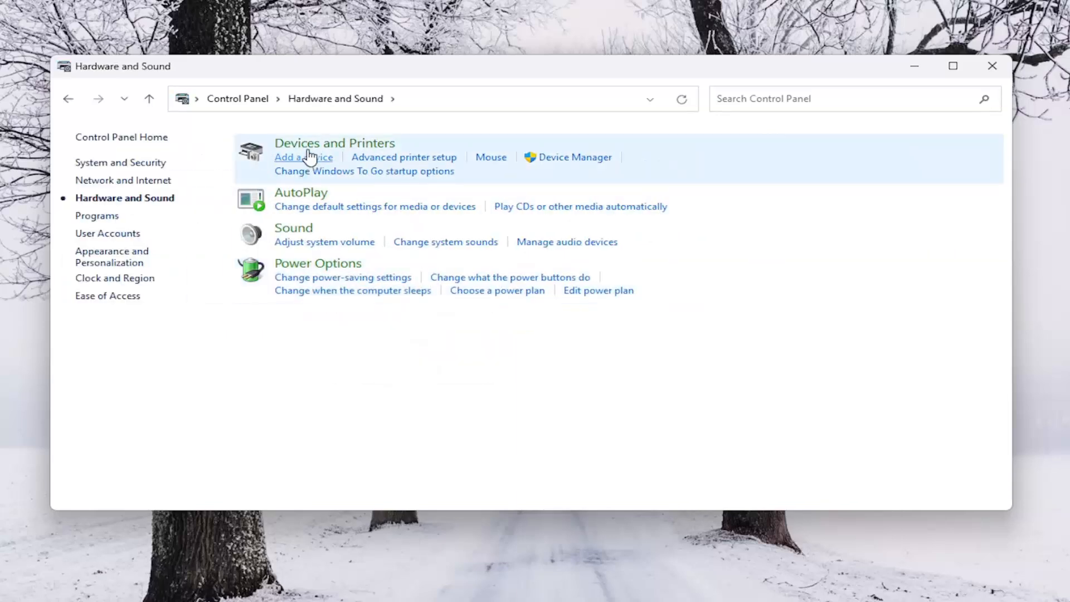
mouse_move(420, 171)
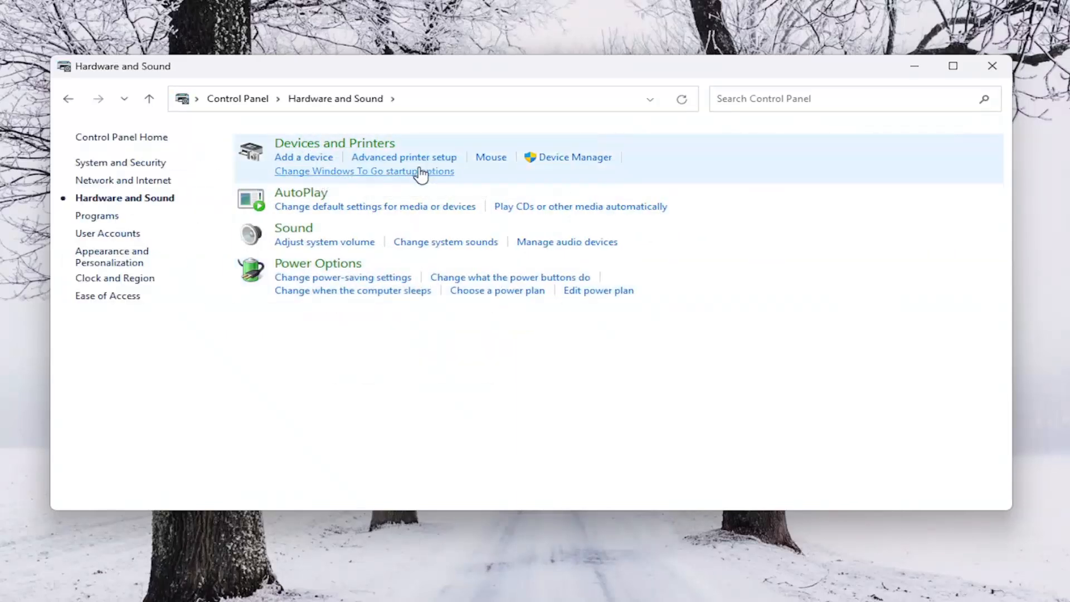
- From Devices and Printers, reach the HP LaserJet Professional P1102 printer properties dialog
click(364, 170)
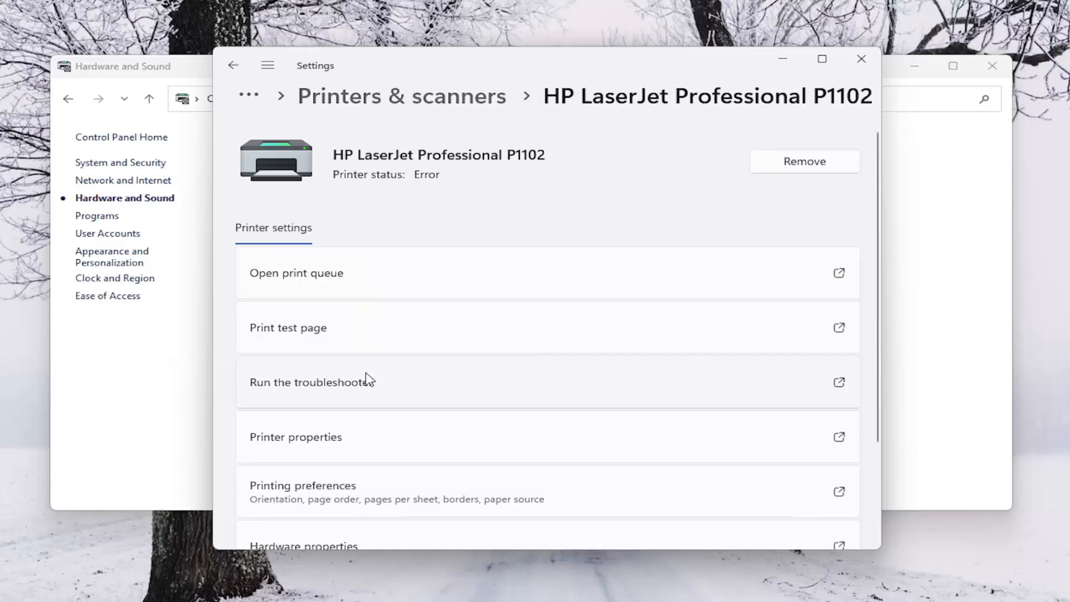
scroll(down, 3)
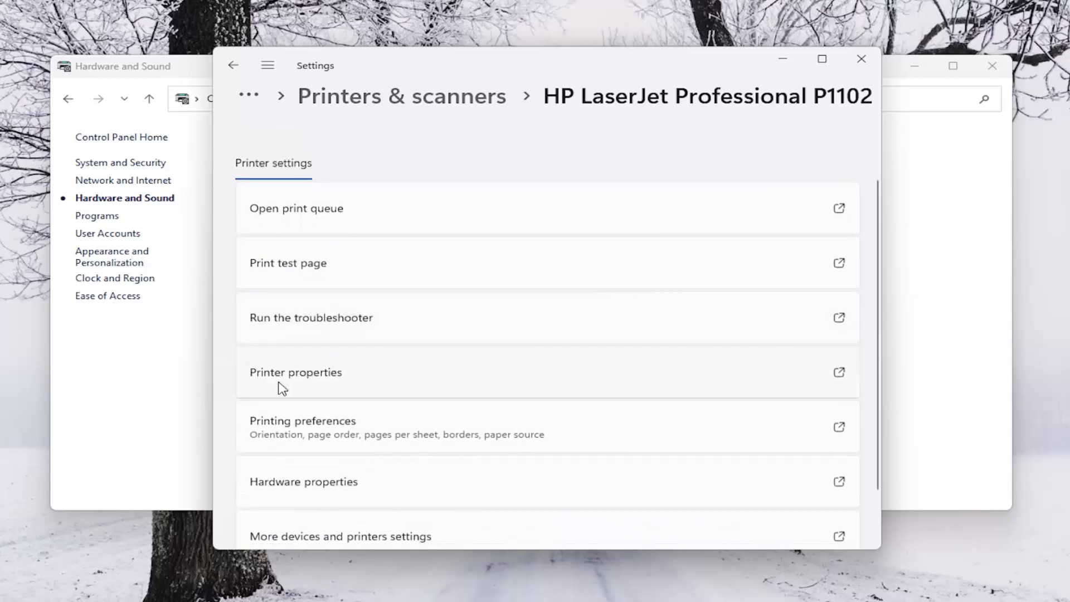
click(295, 372)
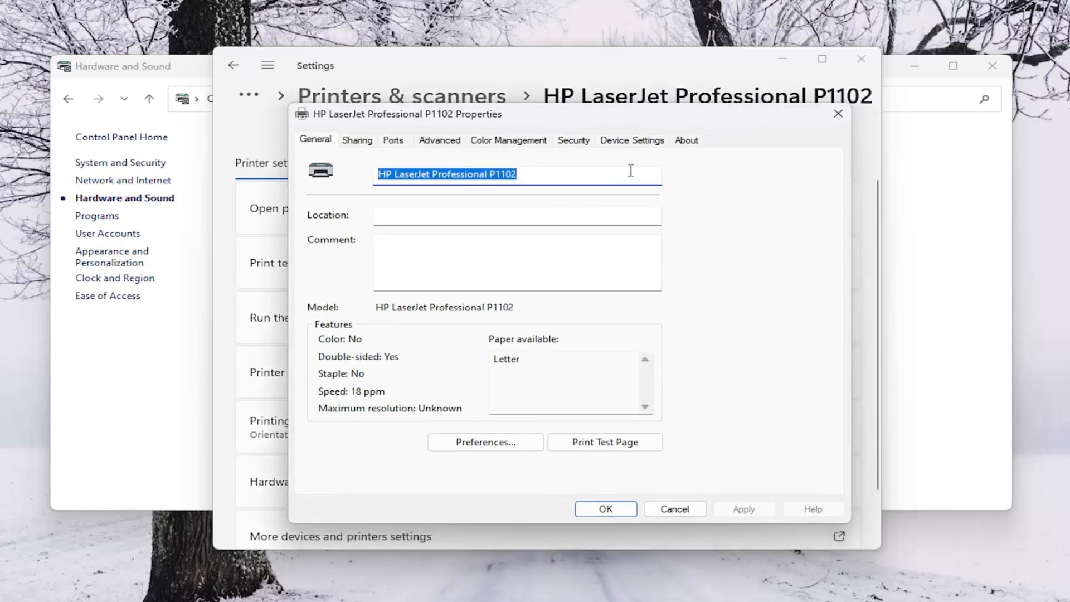
- Review the driver files and versions on the About tab, then close the dialog and Control Panel
click(686, 140)
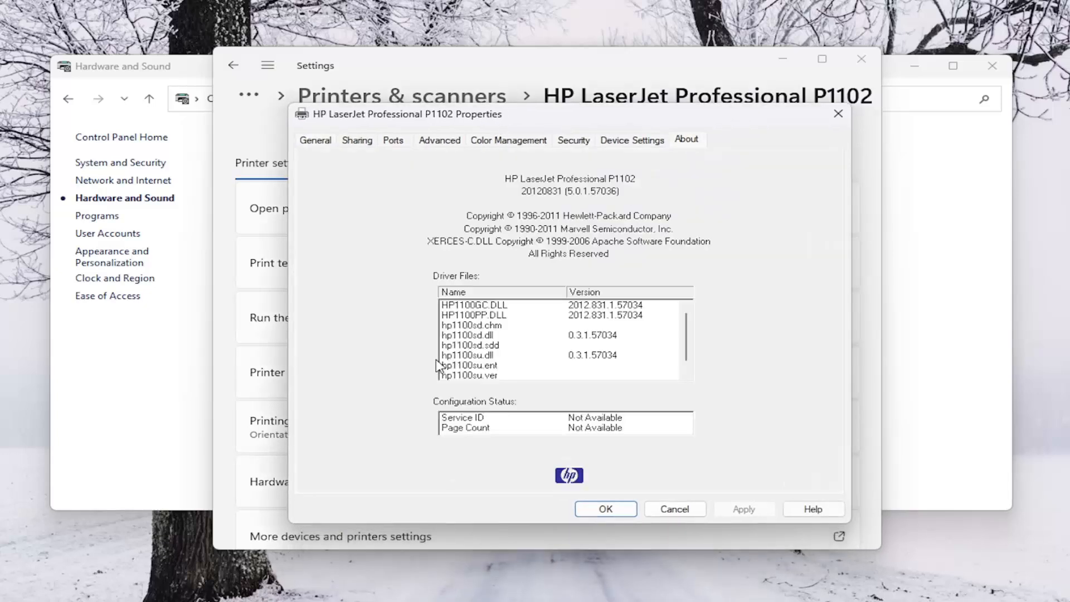
mouse_move(498, 377)
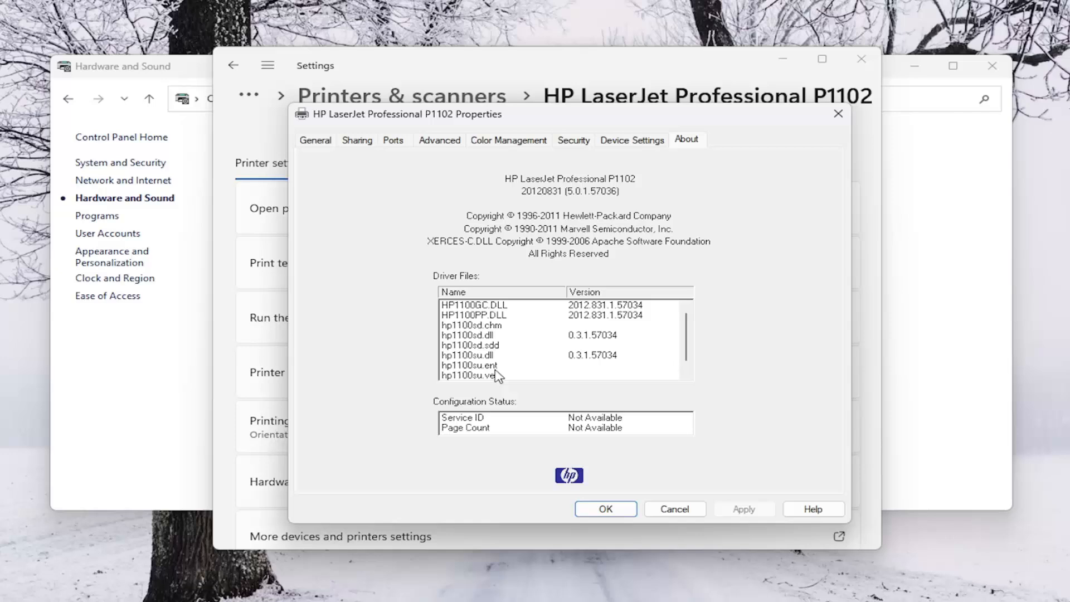
mouse_move(597, 344)
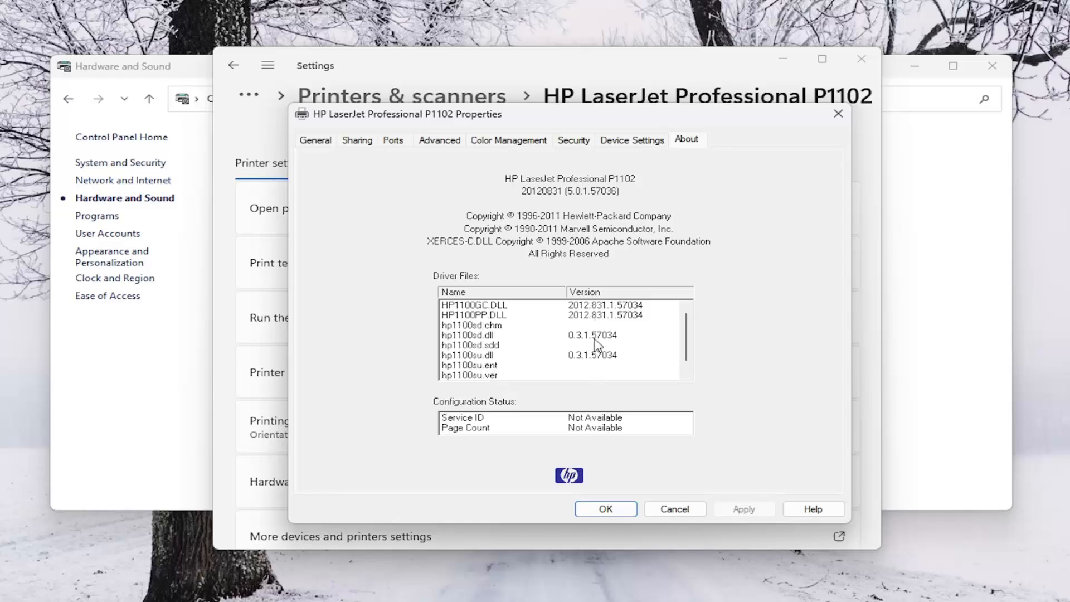
mouse_move(587, 326)
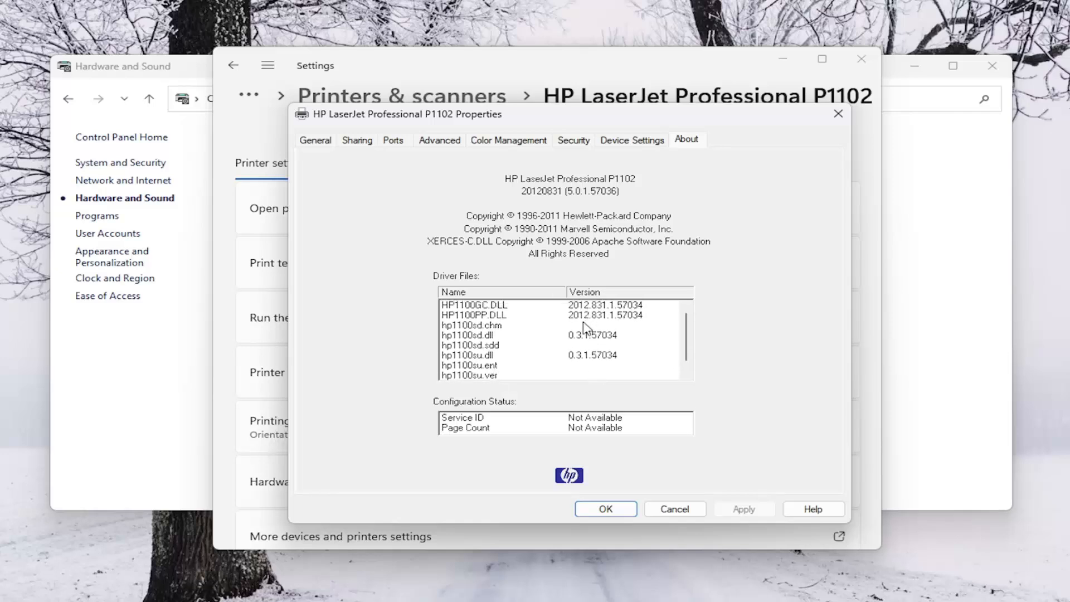
mouse_move(609, 307)
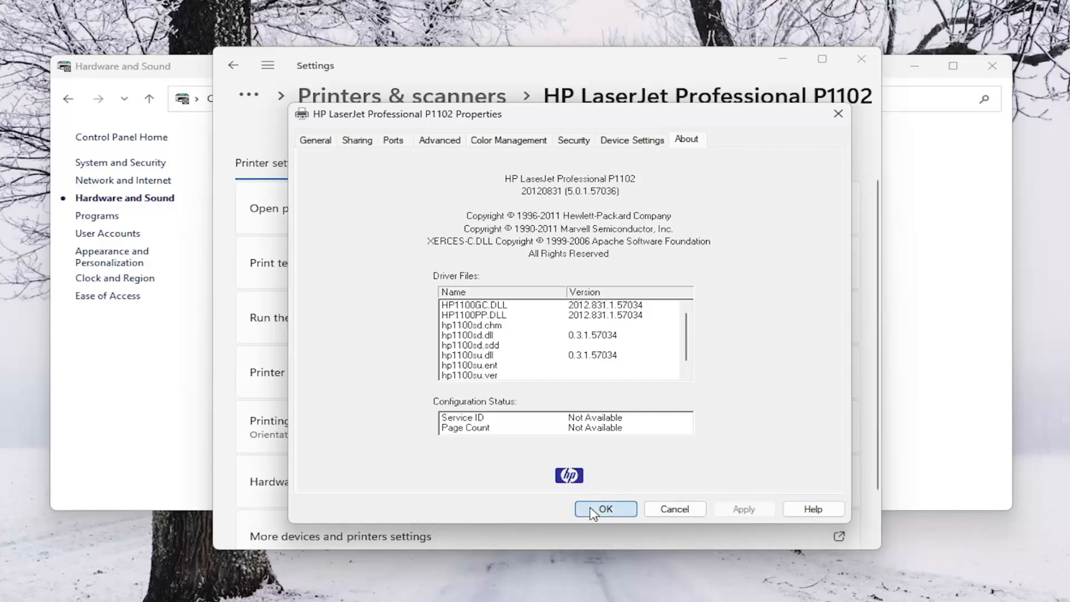
click(605, 509)
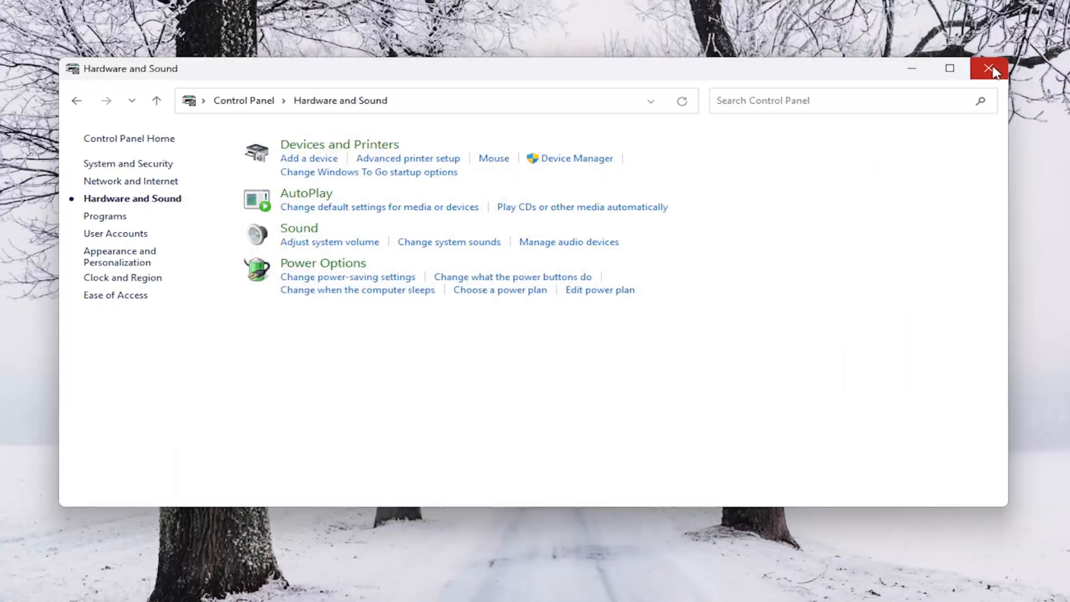
click(990, 68)
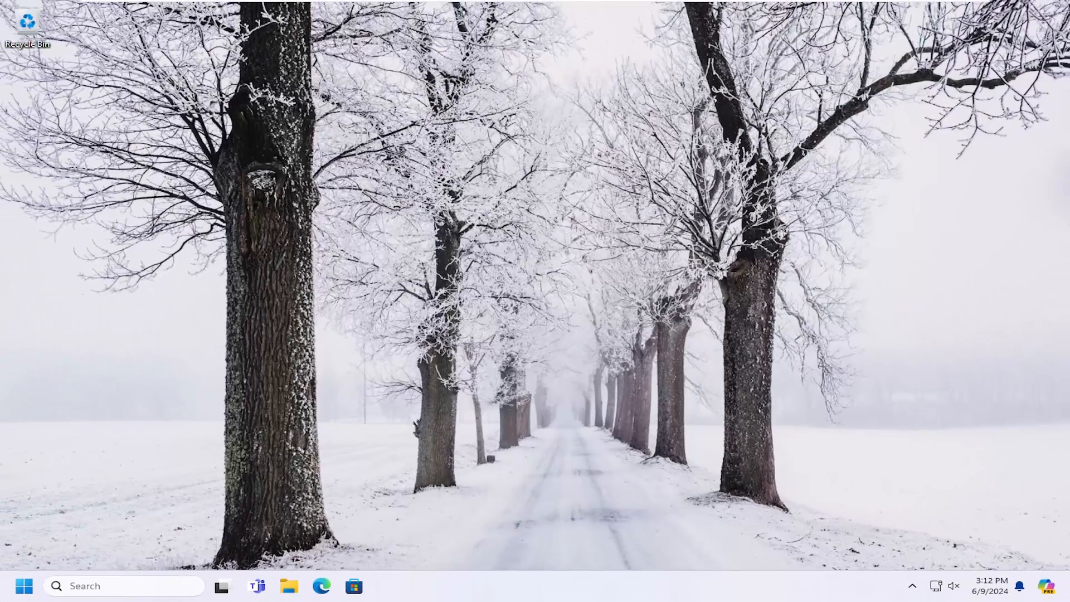